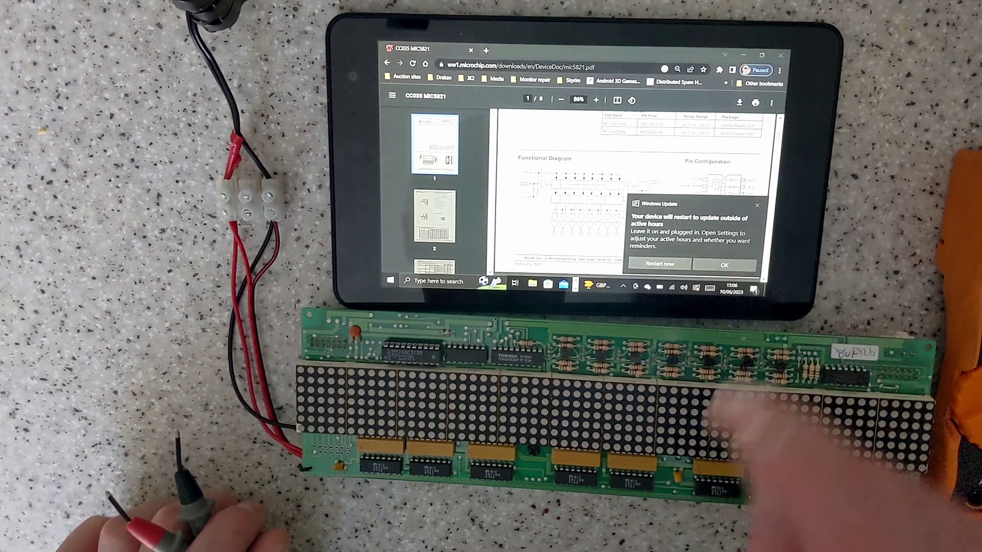
Dismiss the Windows Update restart notice covering the MIC5821 datasheet's diagram and pin configuration
left_click(725, 265)
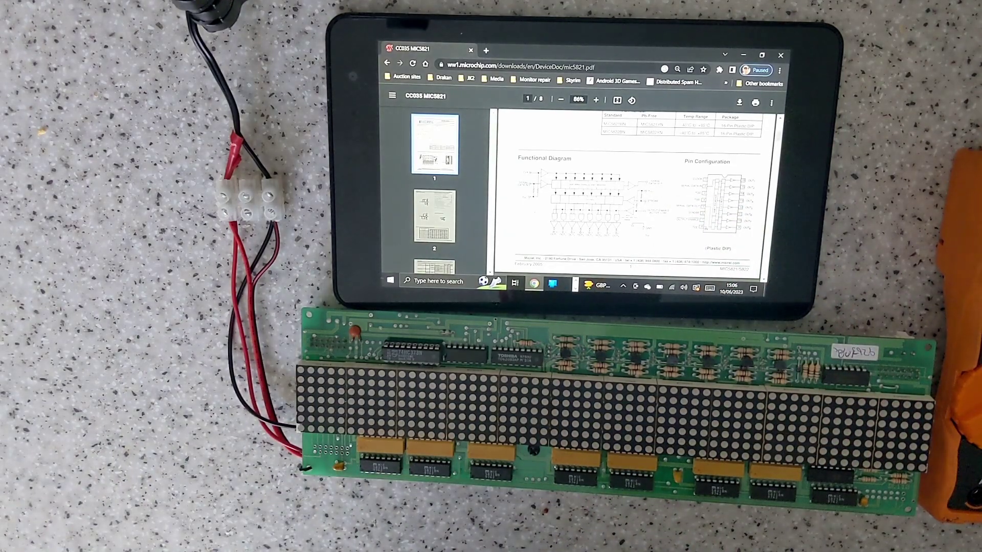